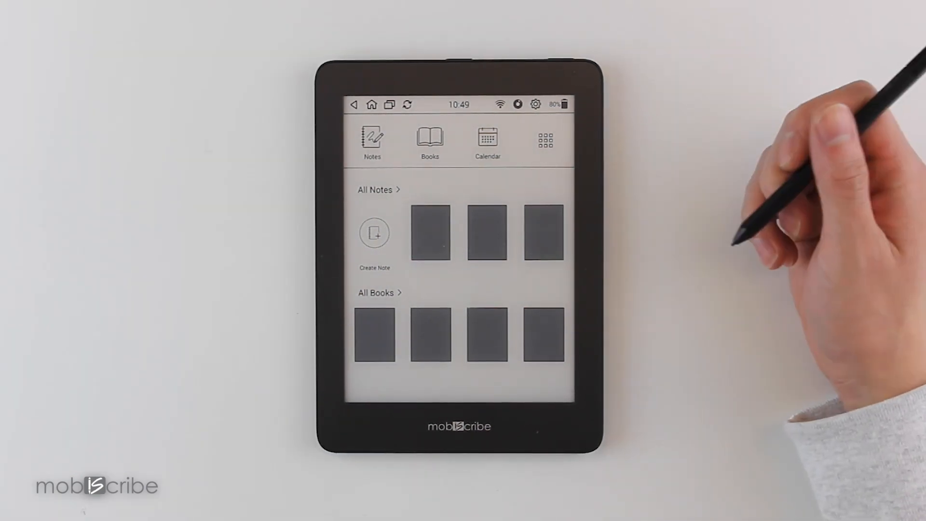
{"action": "mouse_move", "coordinate": [601, 242]}
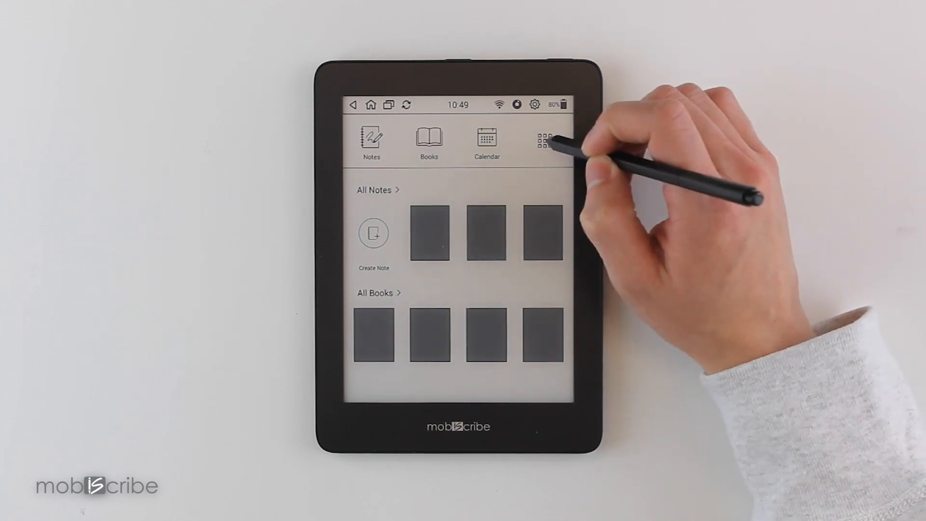
- Launch APKPure from the tools grid and search it for 'bluemail'
{"action": "left_click", "coordinate": [545, 140]}
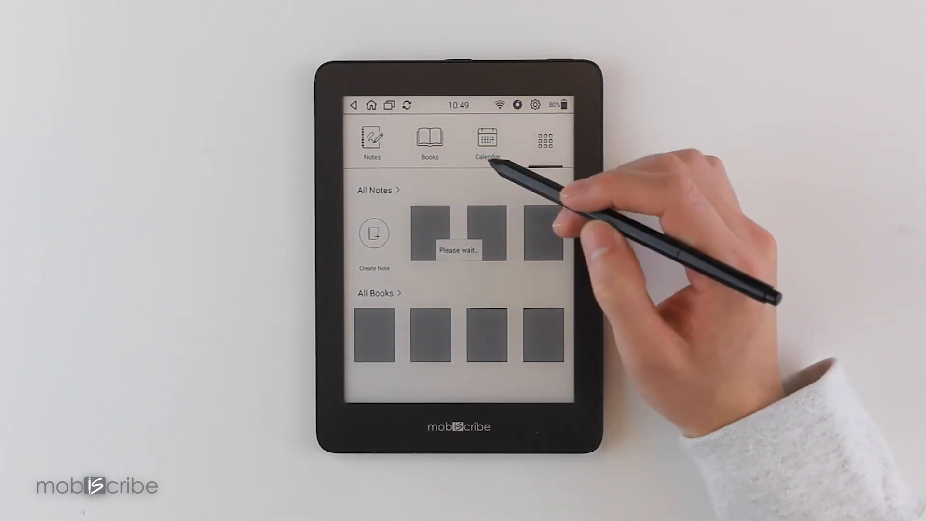
{"action": "left_click", "coordinate": [544, 141]}
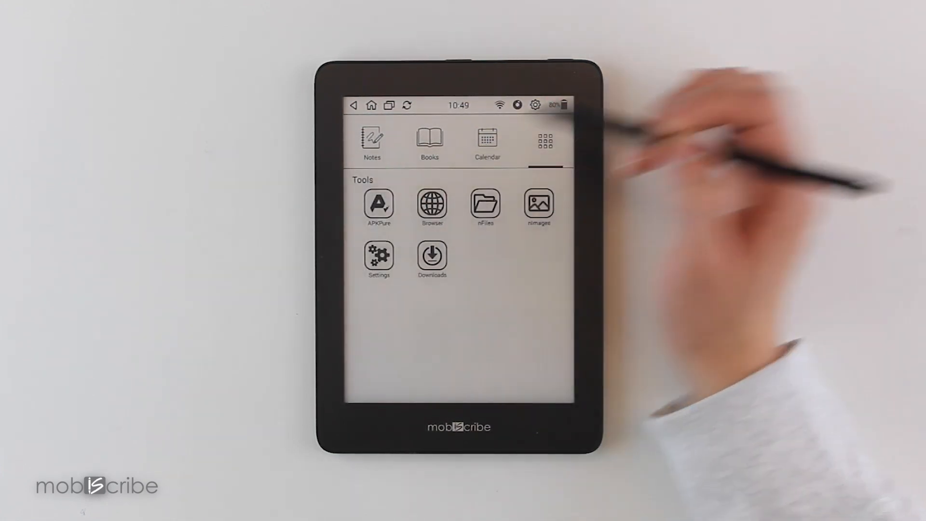
{"action": "left_click", "coordinate": [378, 206]}
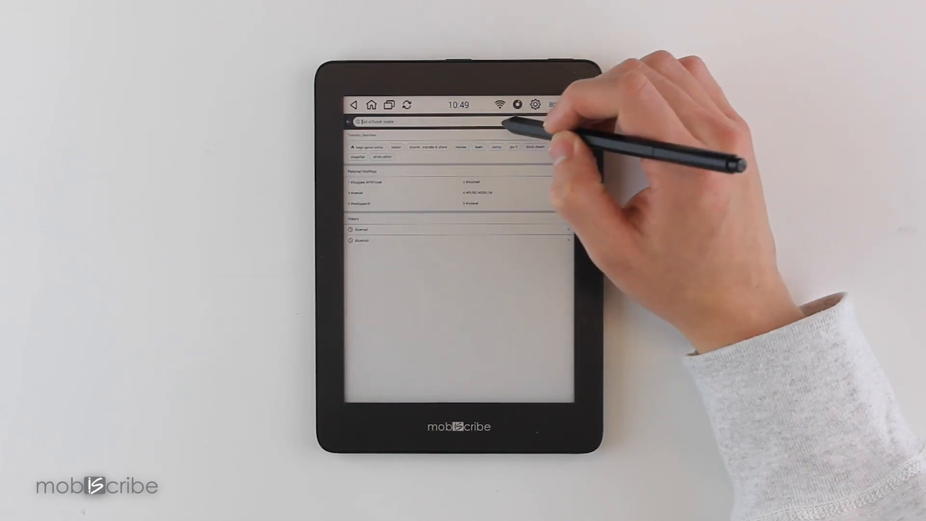
{"action": "left_click", "coordinate": [414, 122]}
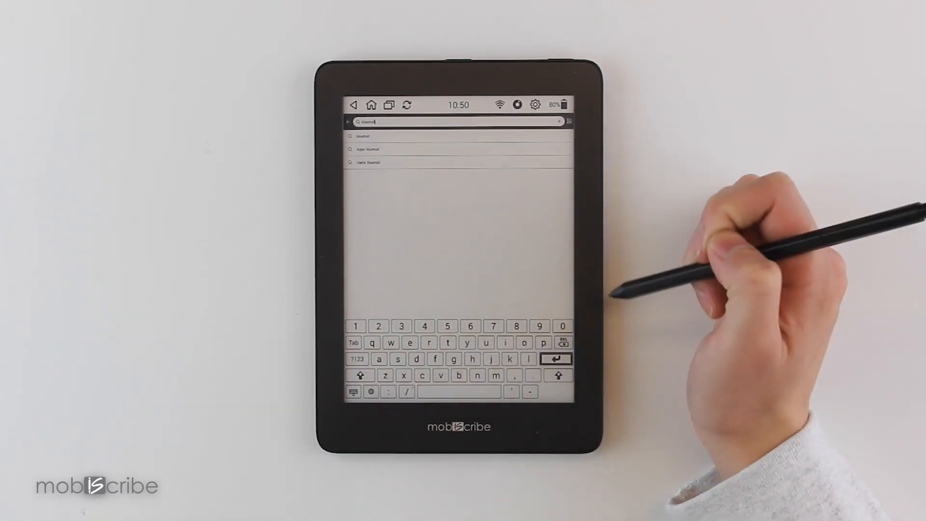
{"action": "left_click", "coordinate": [556, 359]}
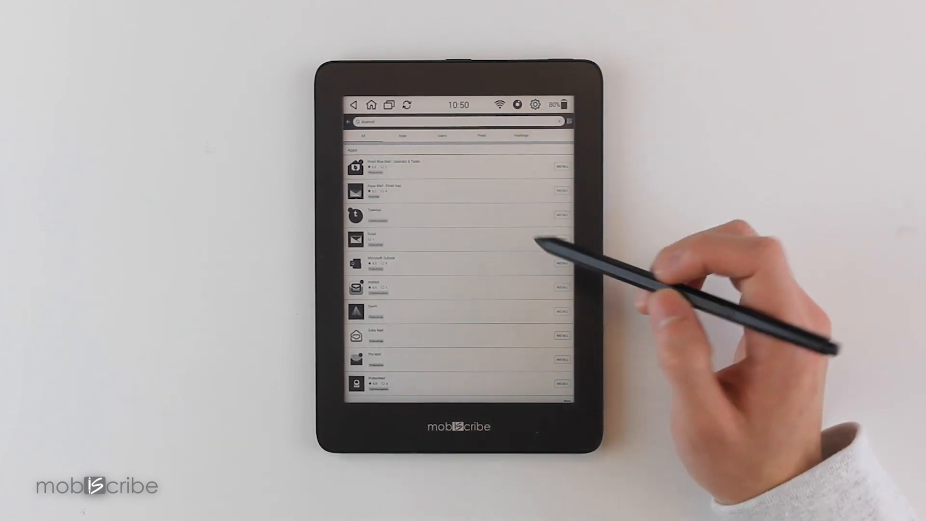
- Install BlueMail from the results, accepting its permissions, and dismiss the installed message
{"action": "left_click", "coordinate": [562, 166]}
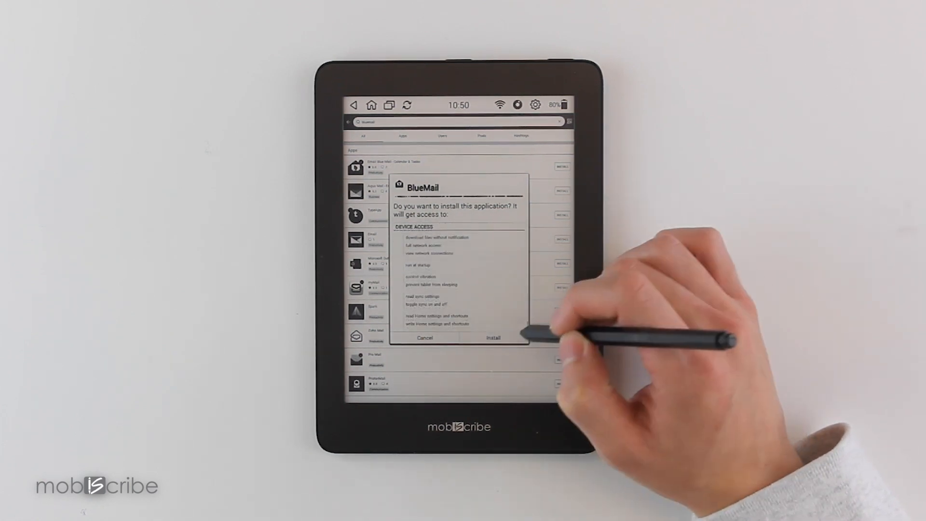
{"action": "left_click", "coordinate": [493, 338]}
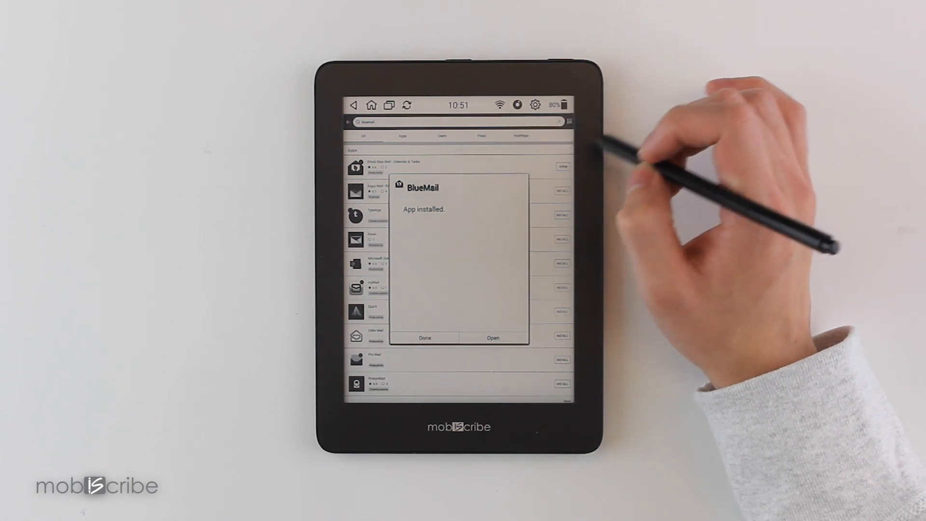
{"action": "left_click", "coordinate": [424, 337]}
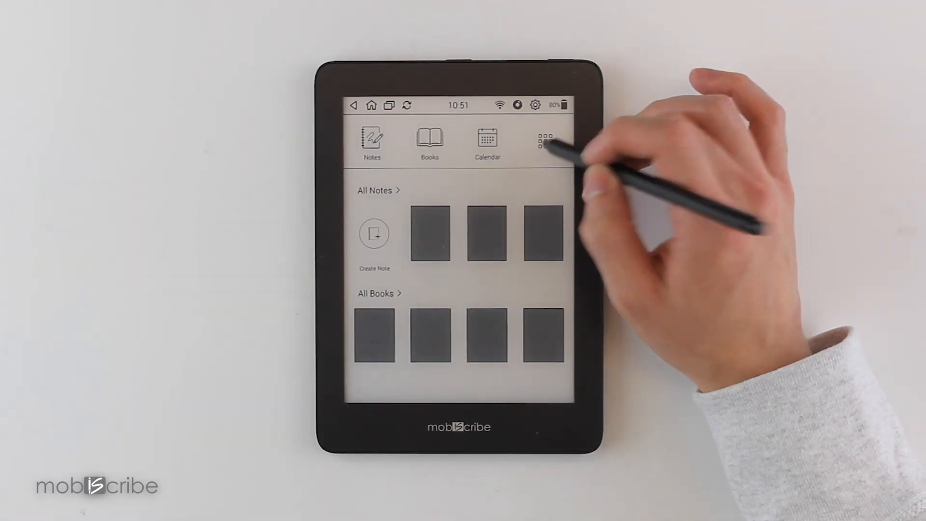
- Launch BlueMail from Tools and sign in with a Google account email through to the welcome page
{"action": "left_click", "coordinate": [544, 142]}
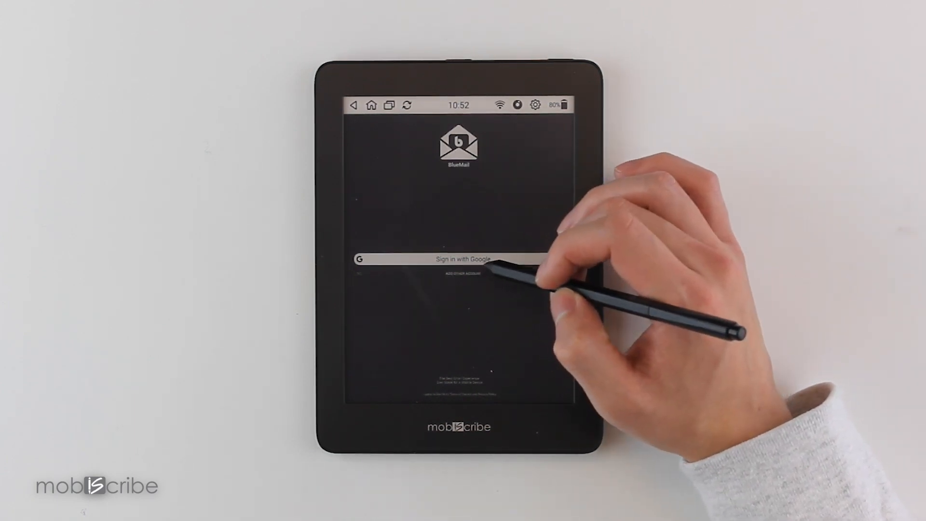
{"action": "mouse_move", "coordinate": [484, 278]}
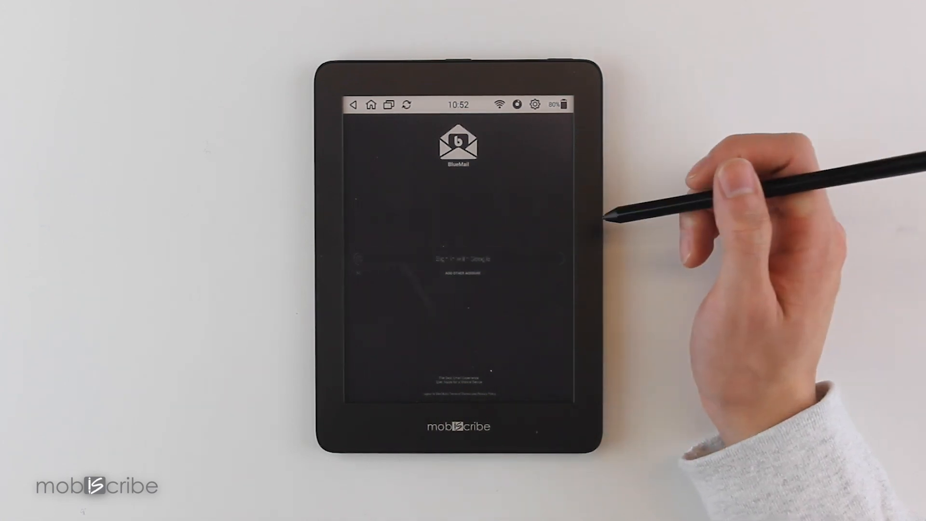
{"action": "left_click", "coordinate": [457, 259]}
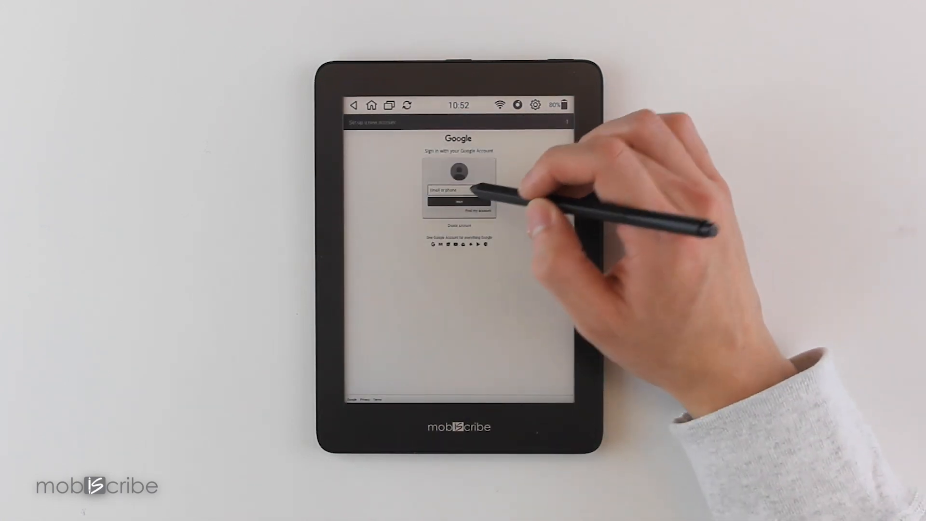
{"action": "left_click", "coordinate": [460, 190]}
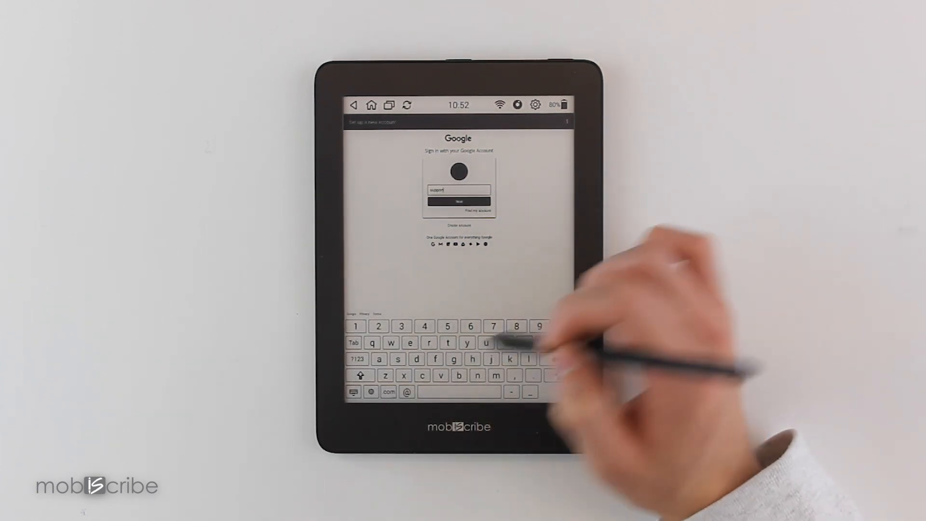
{"action": "left_click", "coordinate": [406, 391]}
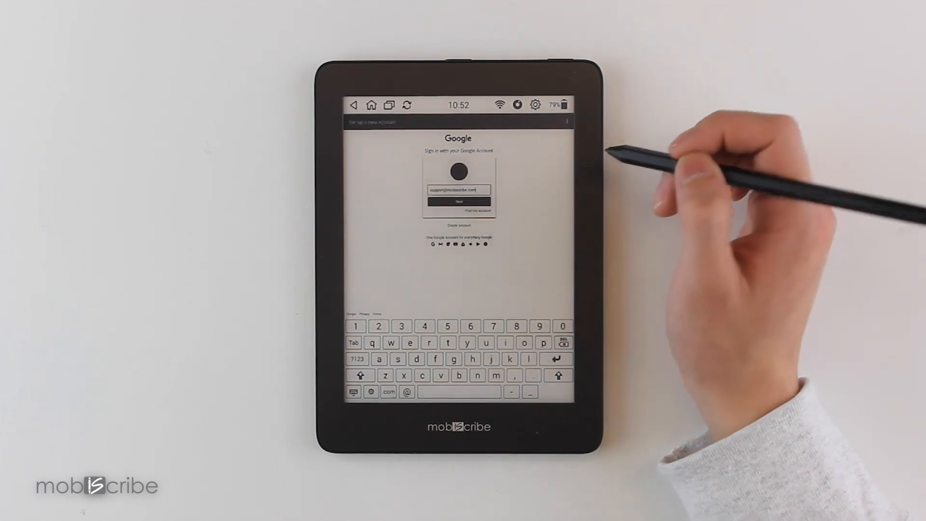
{"action": "left_click", "coordinate": [458, 202]}
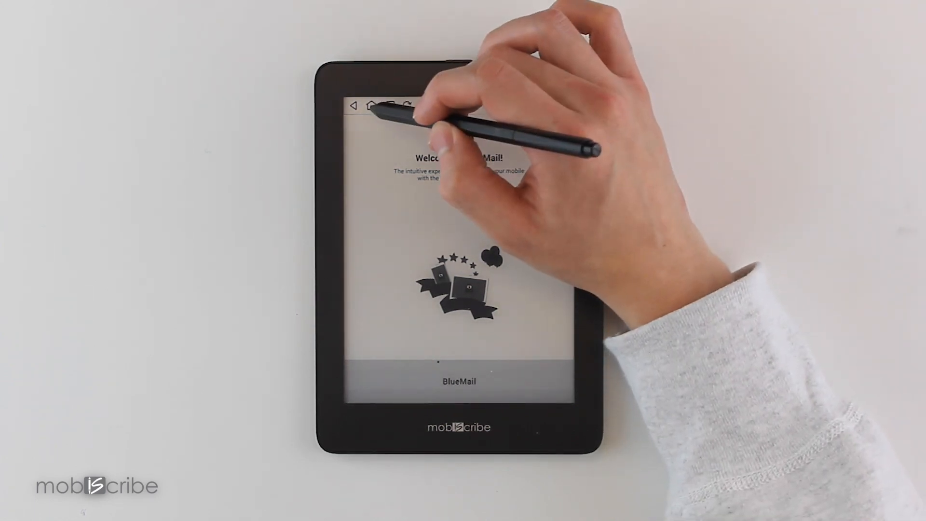
- Handwrite 'Write here, Right Now!' on the note page with the stylus
{"action": "left_click", "coordinate": [353, 105]}
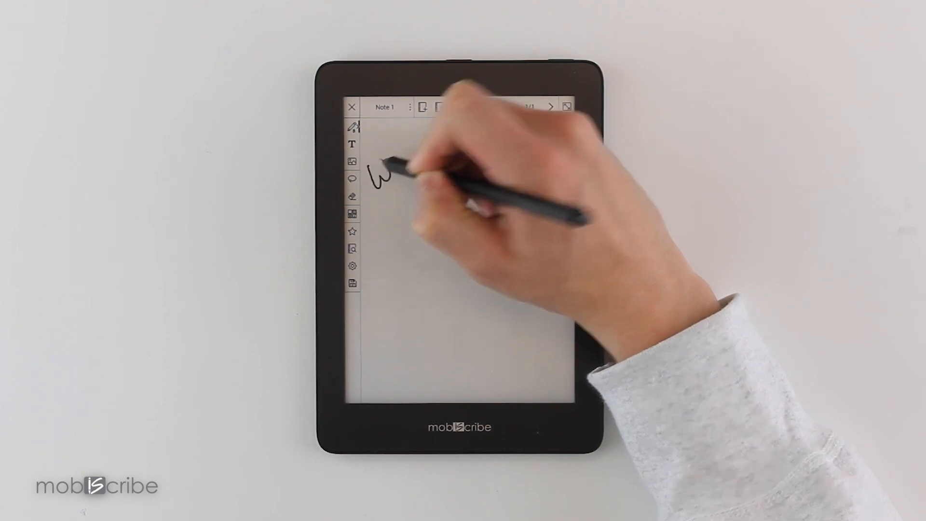
{"action": "left_click_drag", "start_coordinate": [378, 178], "coordinate": [431, 159]}
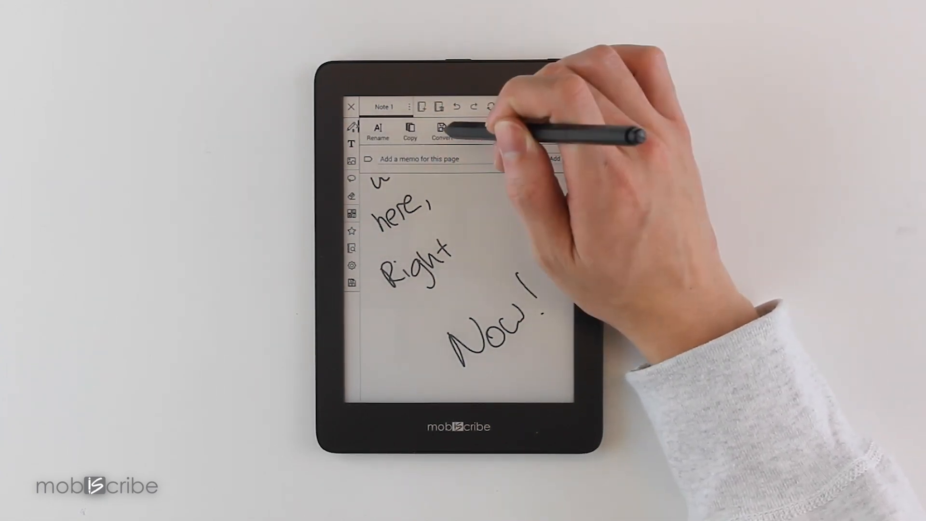
- Convert the current page as a PDF with Save file via set to E-Mail and confirm
{"action": "left_click", "coordinate": [442, 131]}
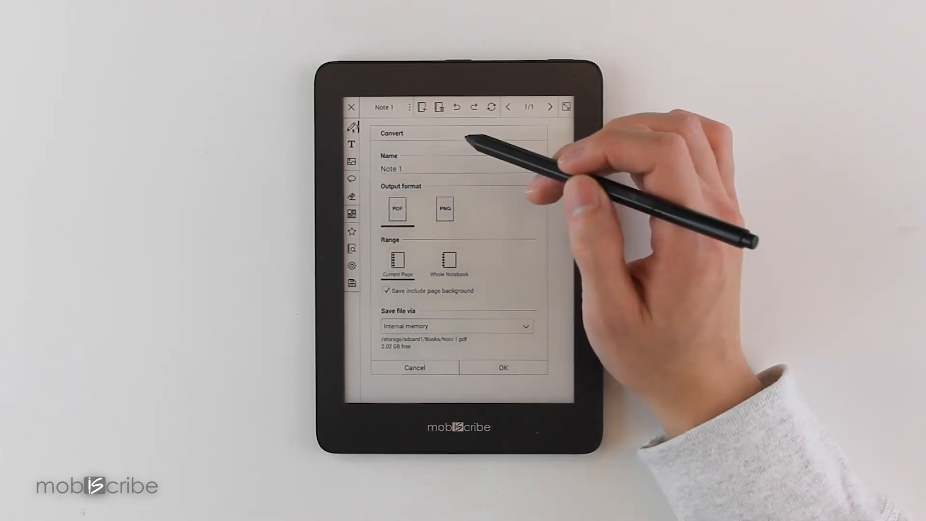
{"action": "left_click", "coordinate": [391, 169]}
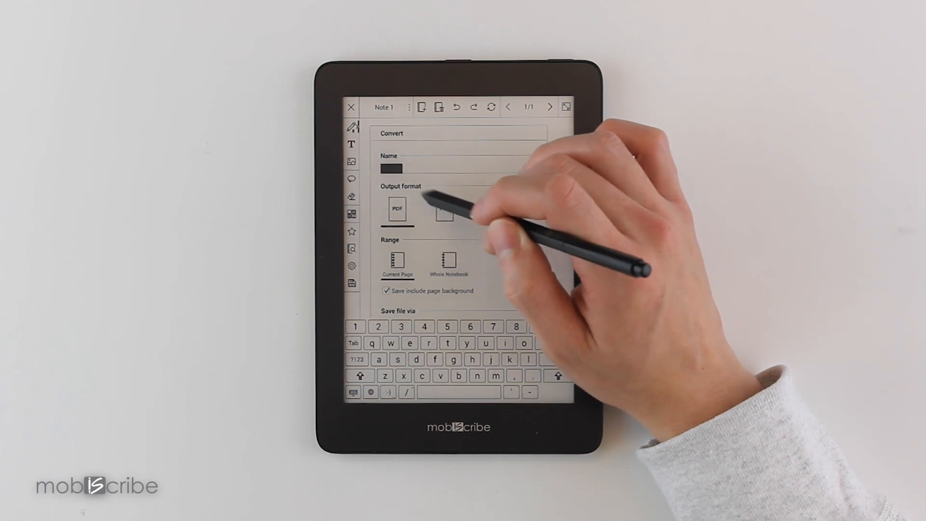
{"action": "left_click", "coordinate": [444, 210]}
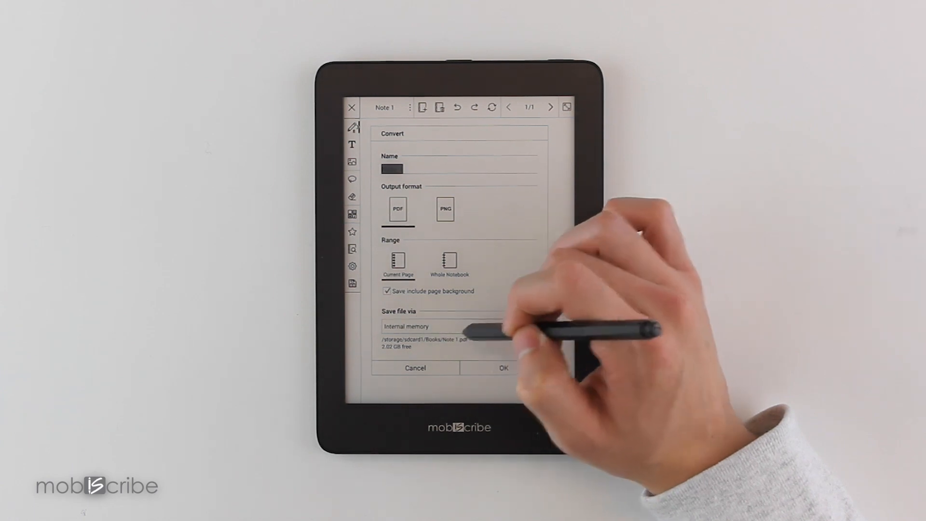
{"action": "left_click", "coordinate": [455, 326]}
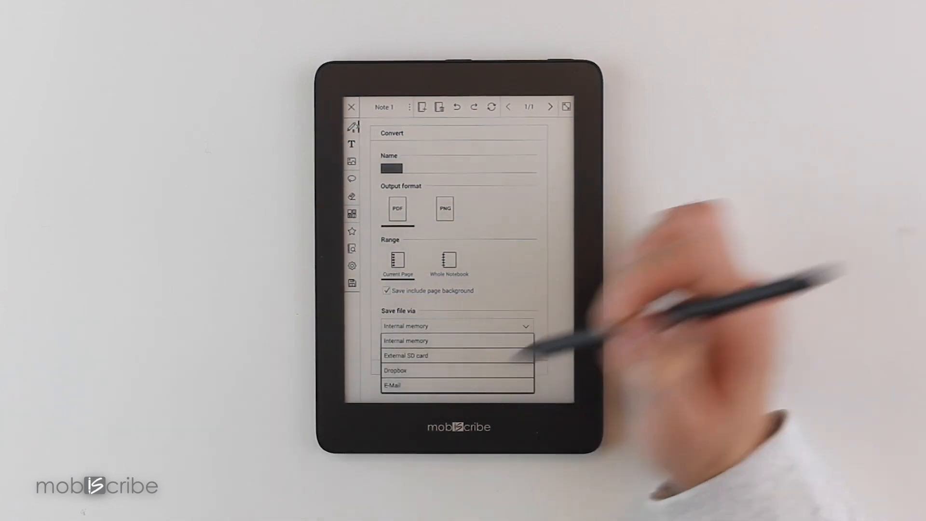
{"action": "left_click", "coordinate": [393, 385]}
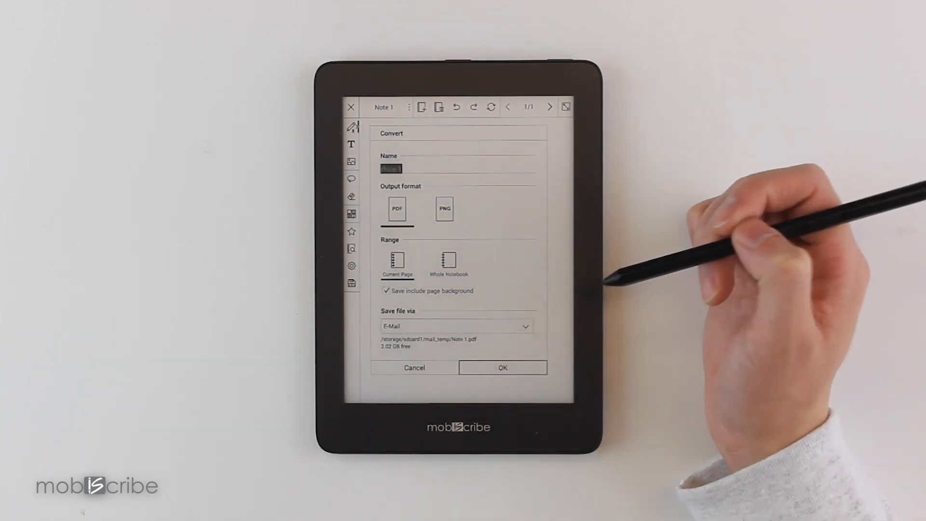
{"action": "left_click", "coordinate": [414, 368]}
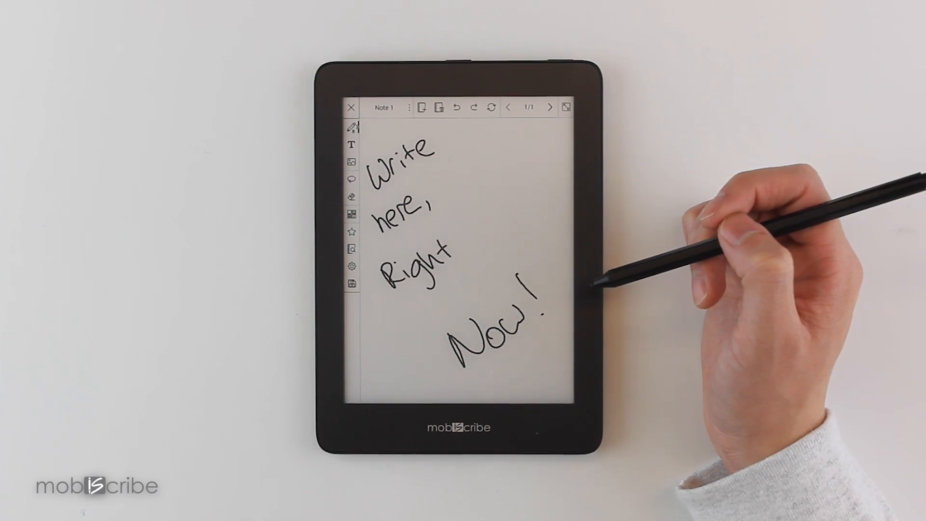